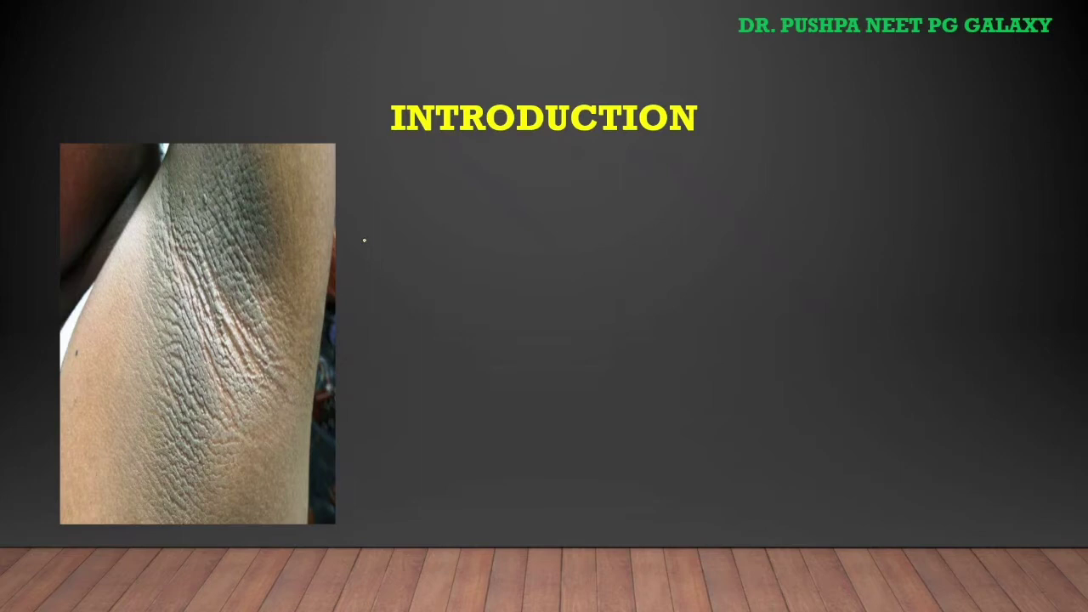
mouse_move(359, 245)
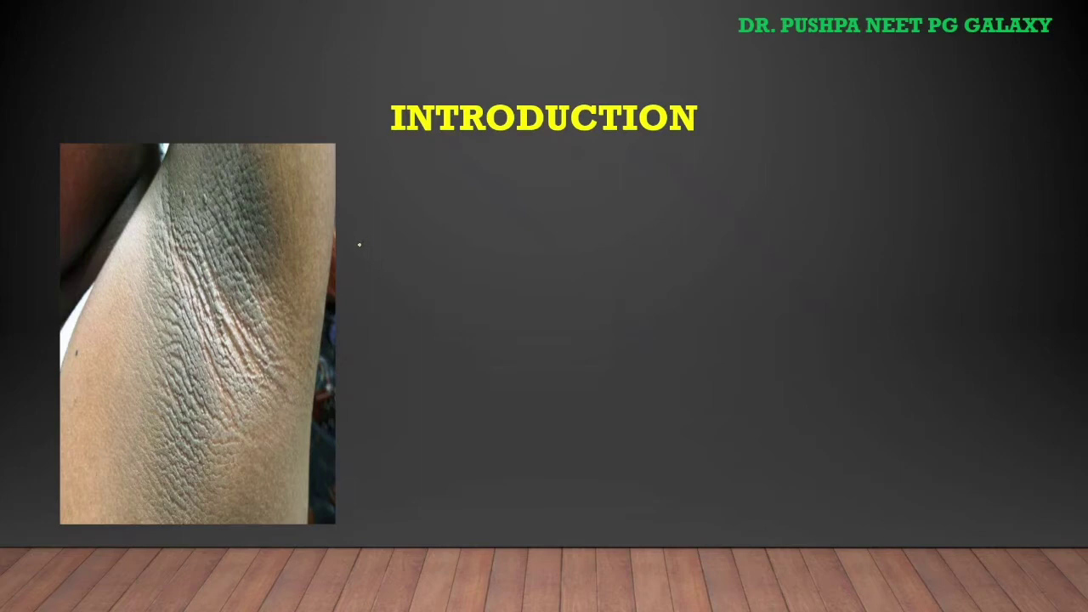
mouse_move(280, 279)
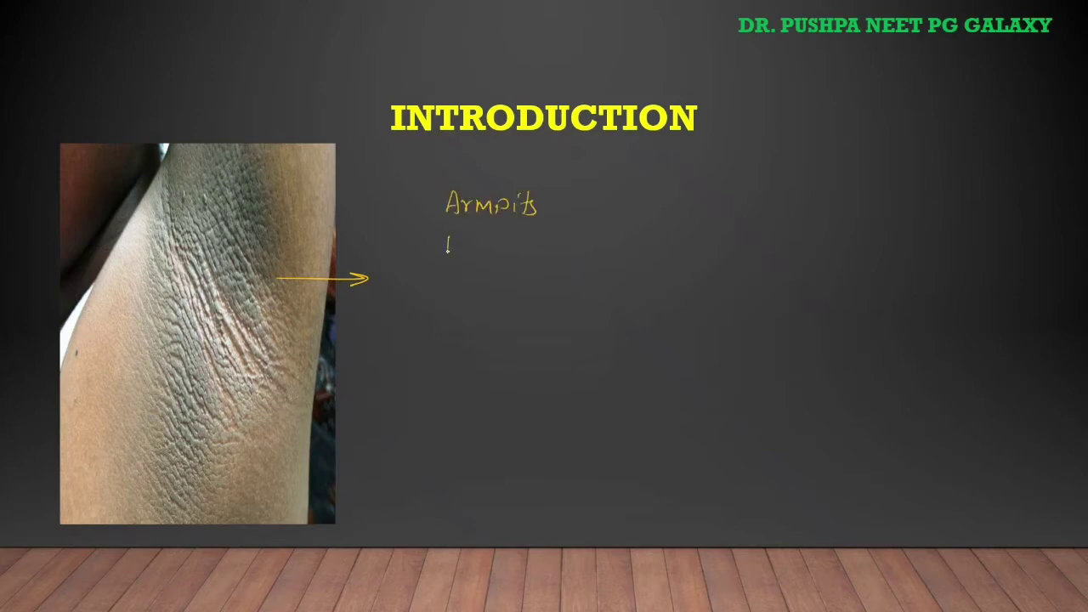
- Handwrite 'back neck' beside the skin photo and begin inking on the next blank slide
type("back neck")
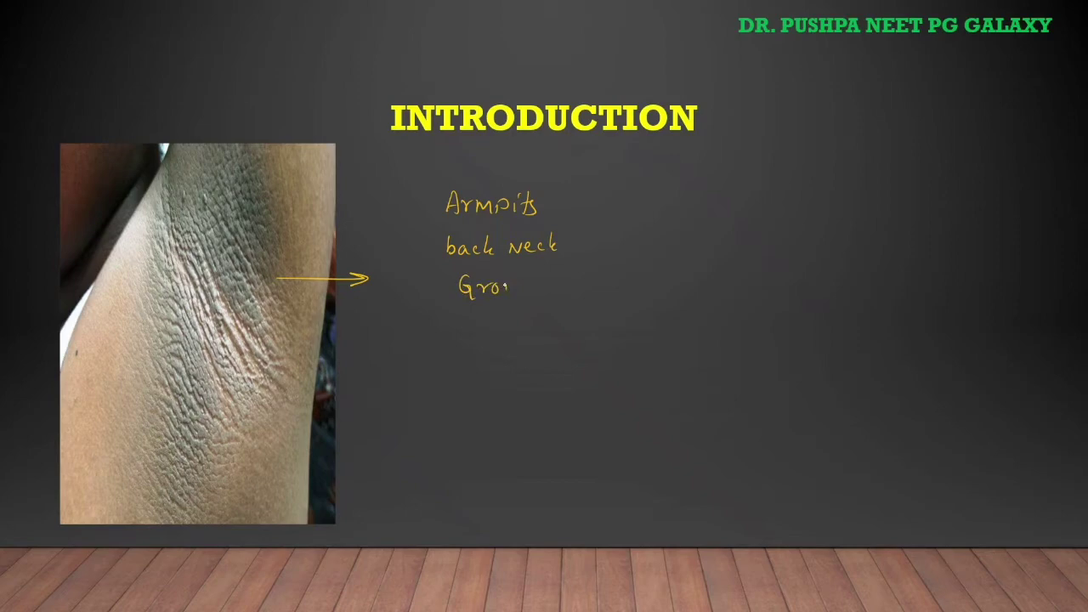
type("in")
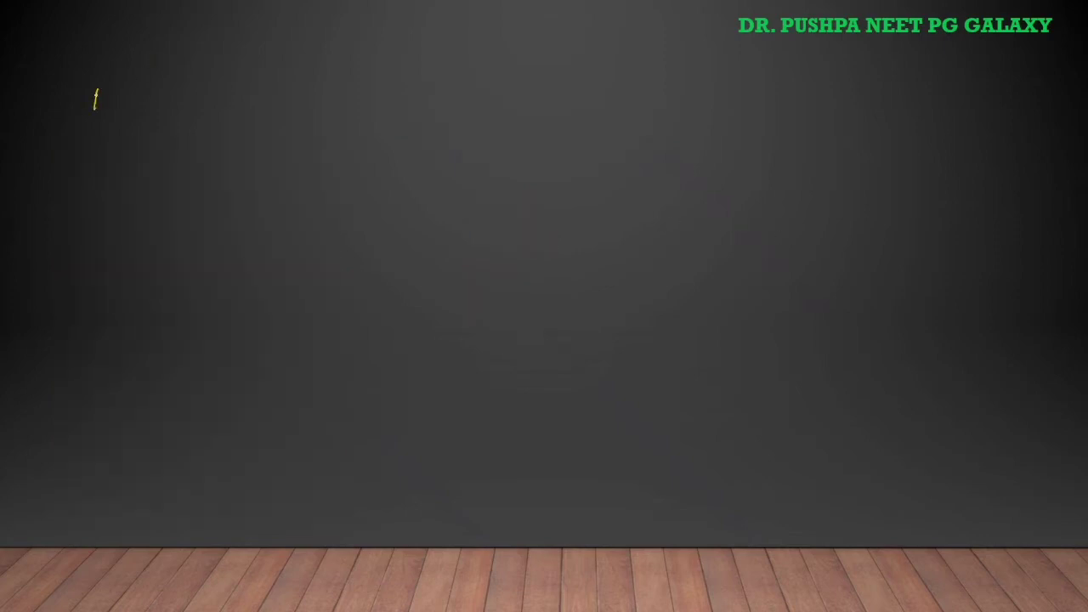
- Handwrite 'patho → Insulin resistance → ILGF → Thick skin' and begin the causes heading
type("patho")
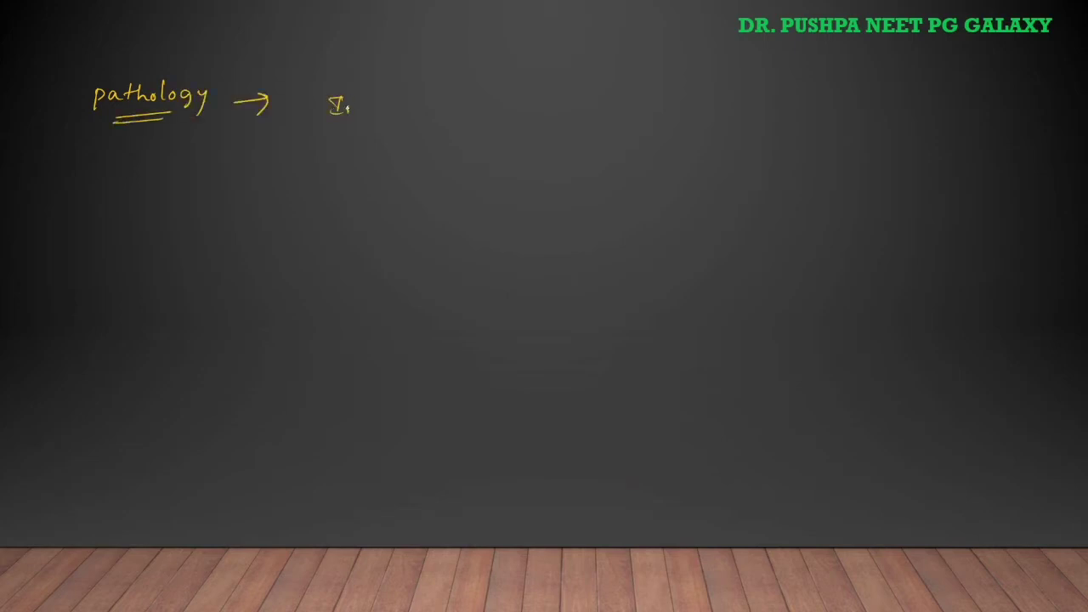
type("Insulin")
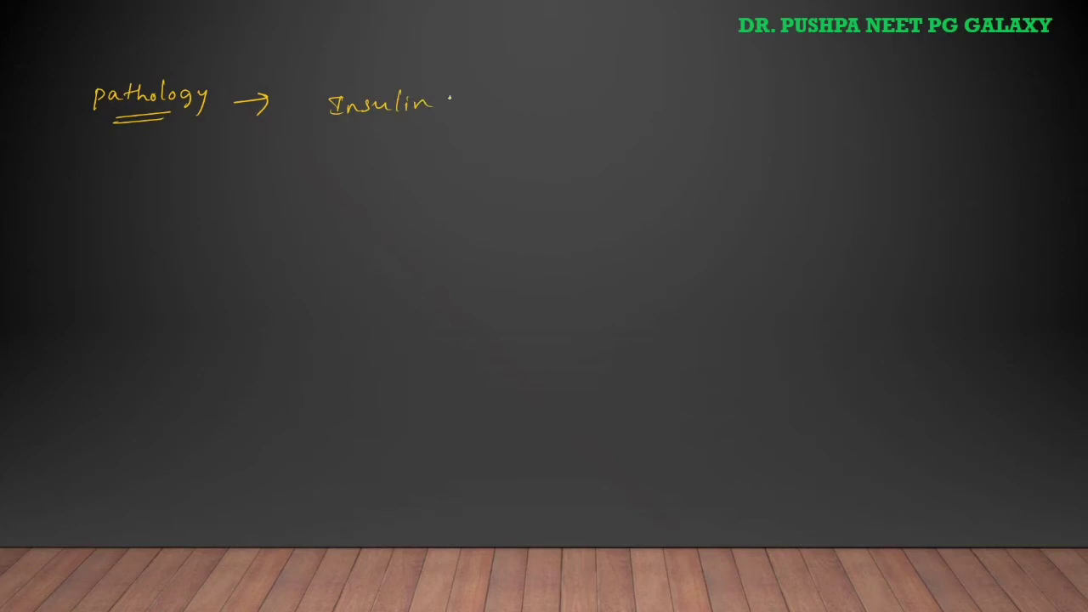
type("resistance")
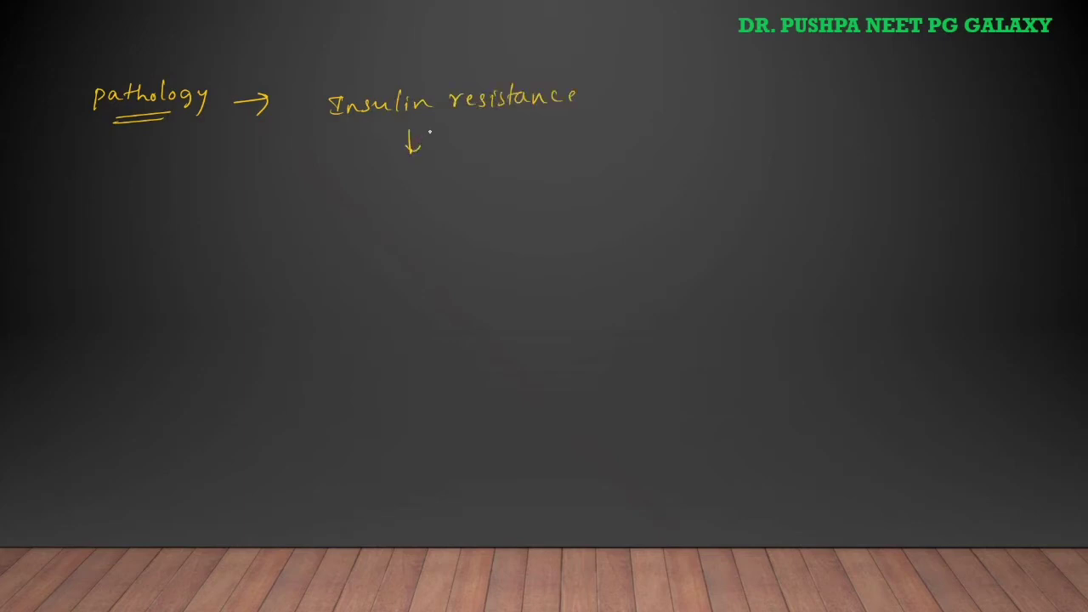
type("ILGF → Thk")
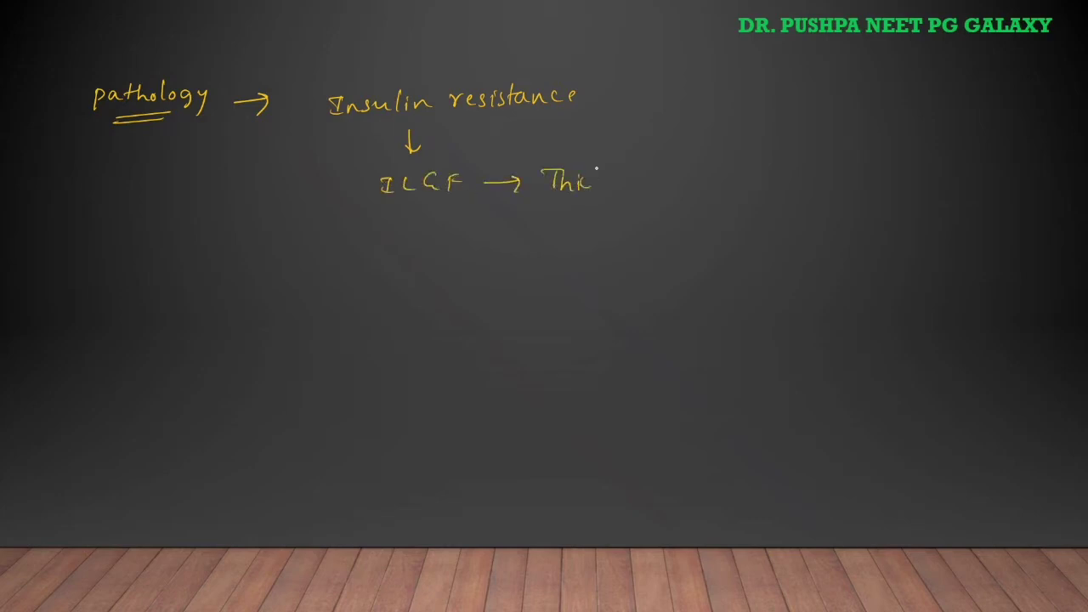
type("skin")
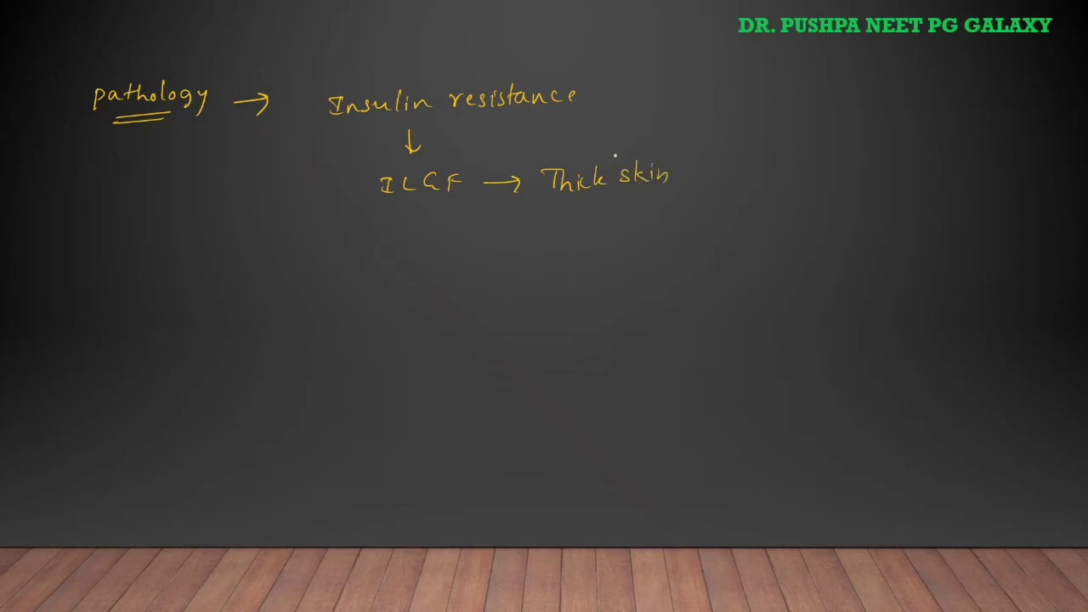
type("Cal")
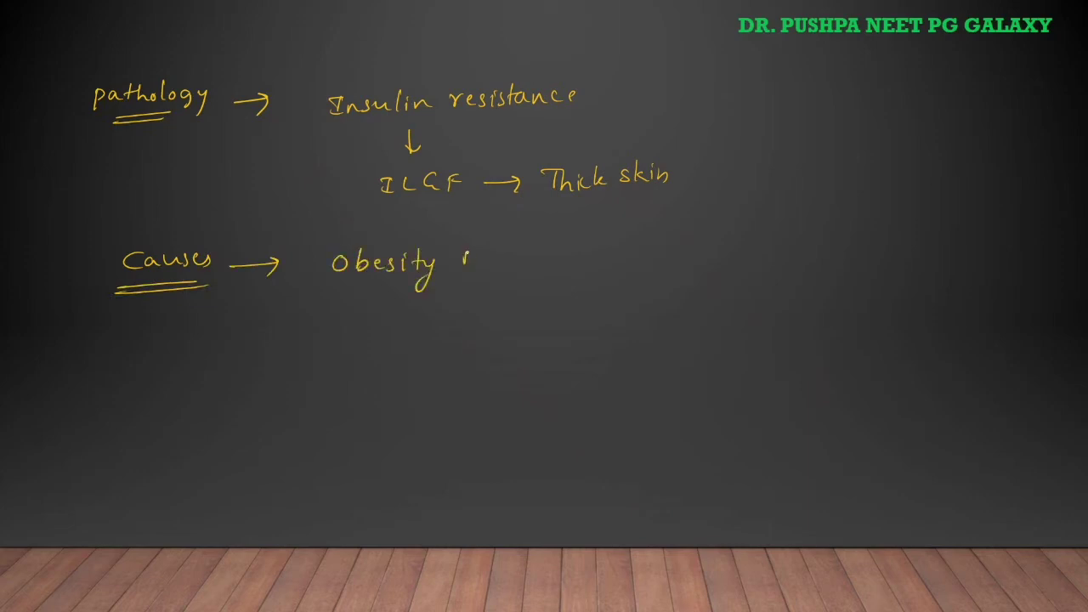
- List causes: Obesity M/c, PCOD, Syst steroids, Nicotinic acid, Gastric adenocarcinoma
type("M/c")
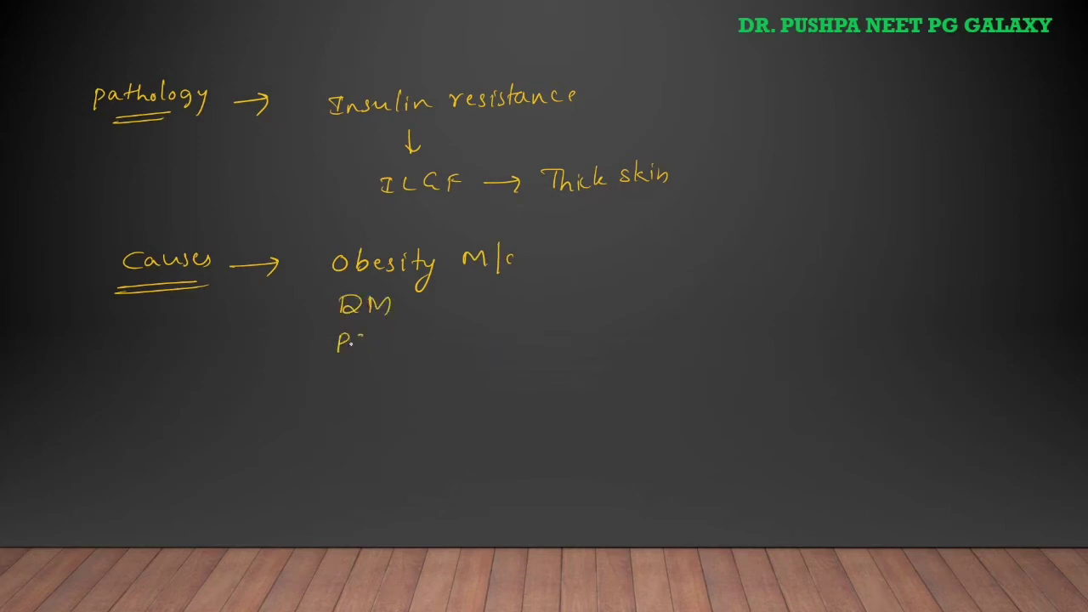
type("PCOD")
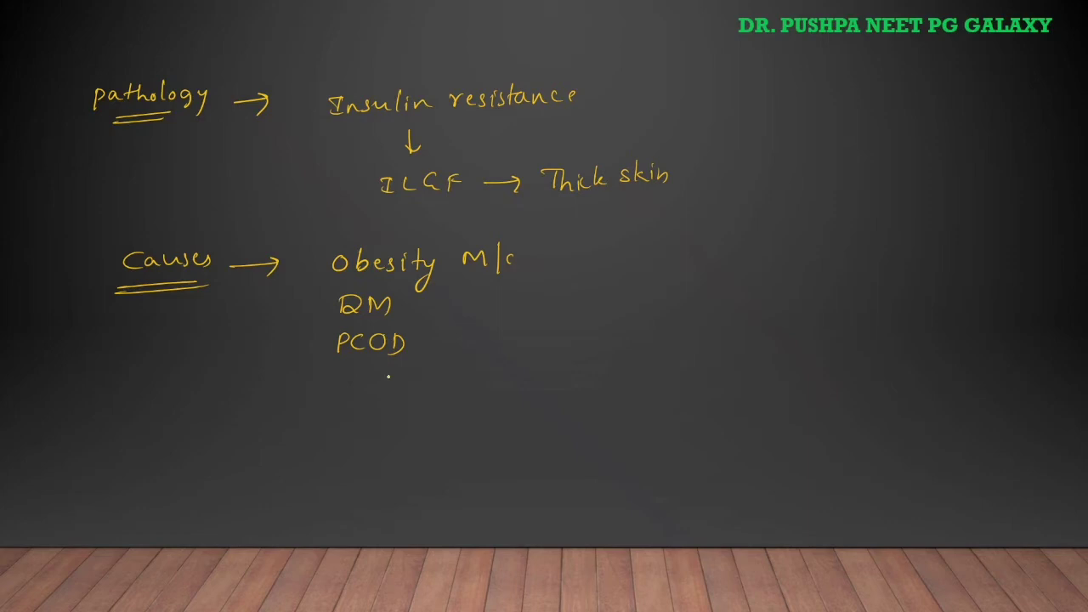
type("Syst steroids")
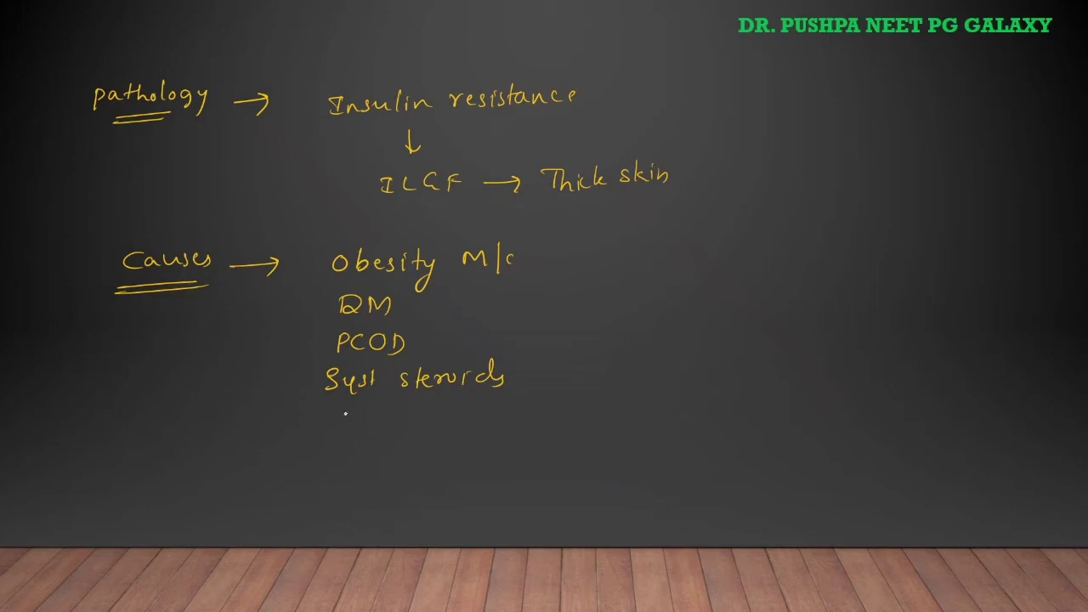
type("Nicol")
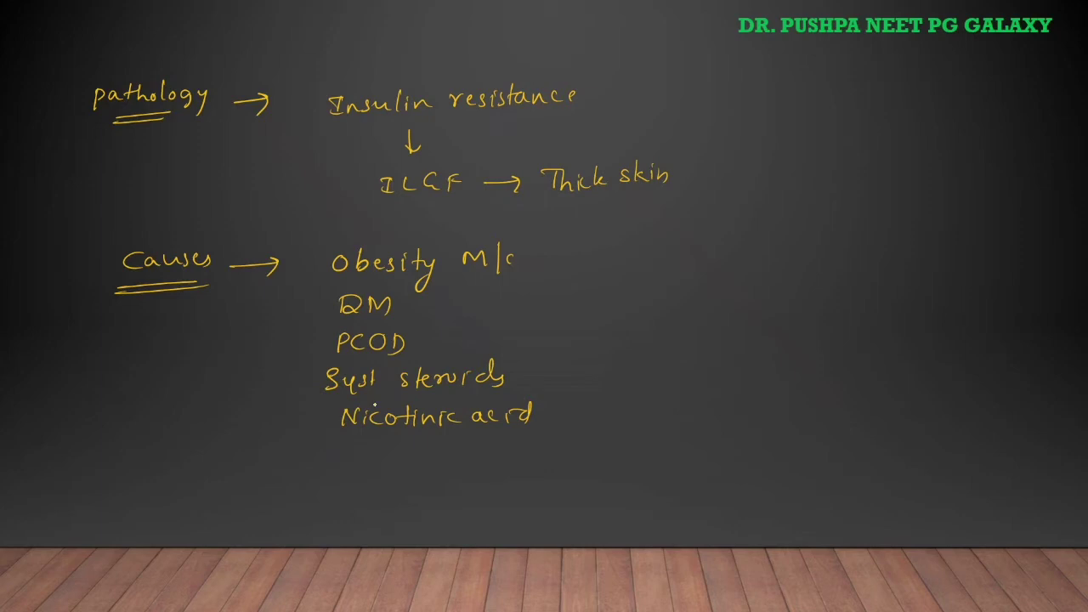
type("Ga")
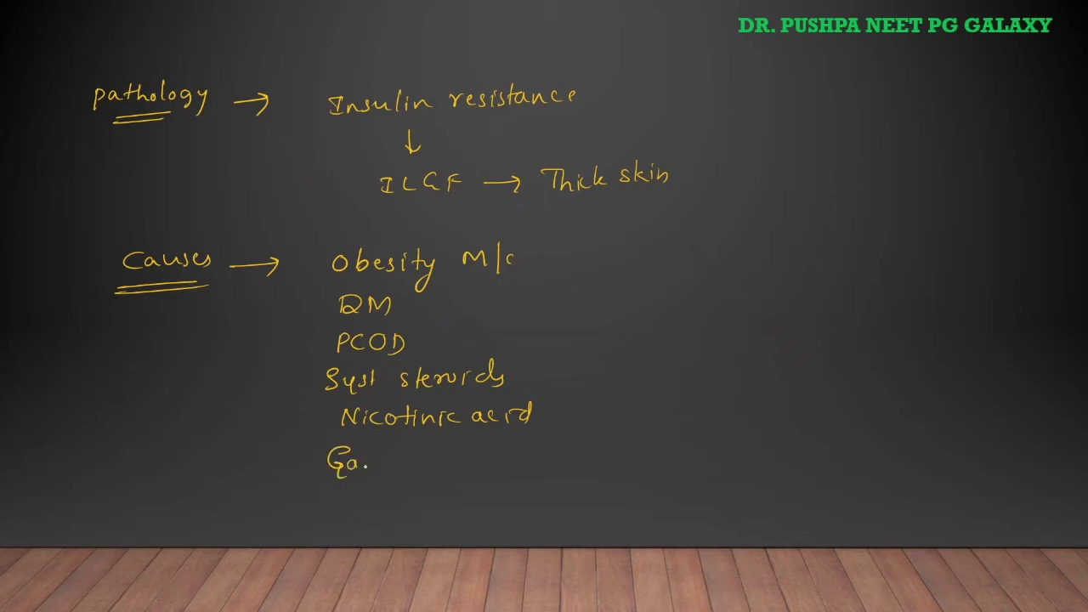
type("Gastric can")
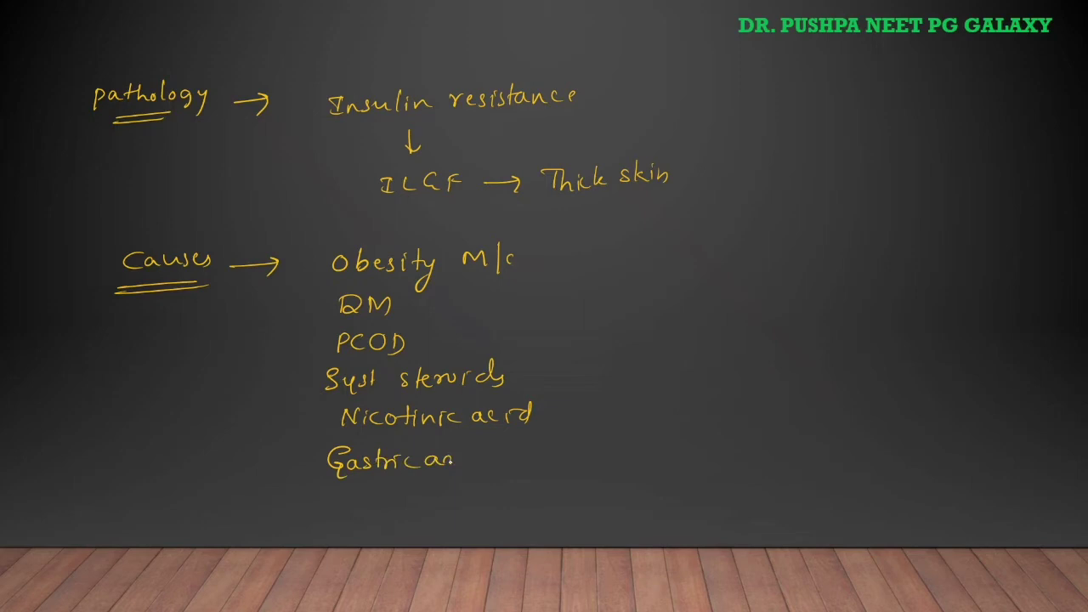
type("adenoca")
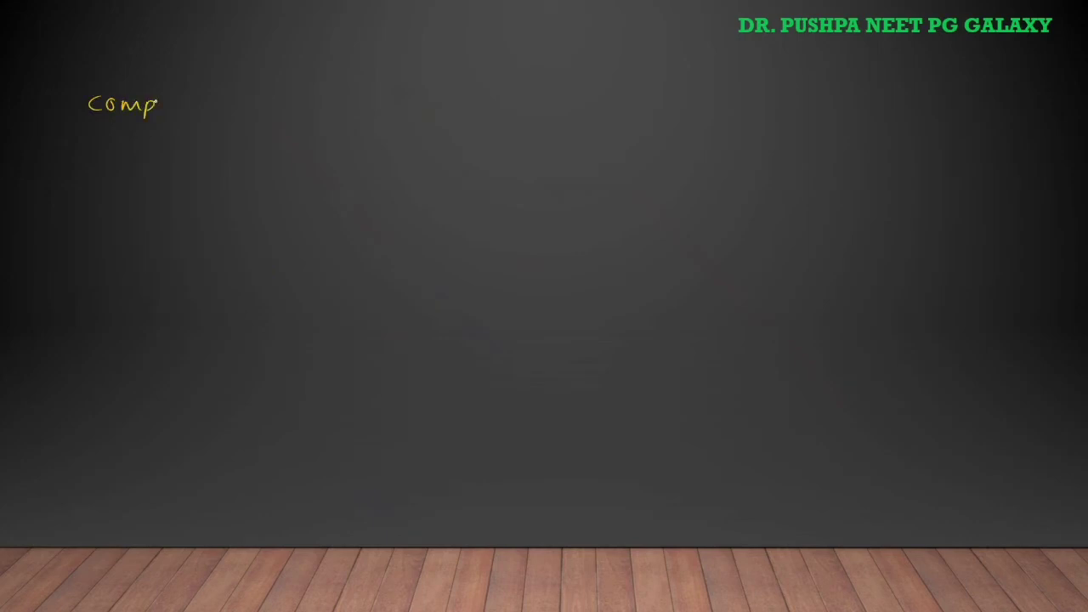
- Write the 'Complication' heading in yellow ink and underline it
type("Complican")
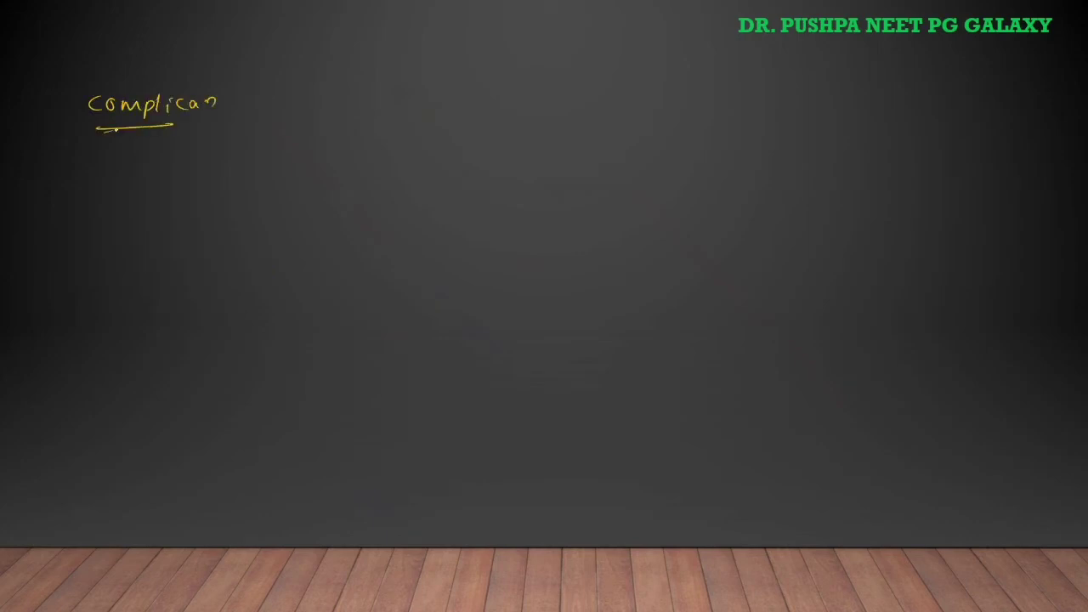
left_click_drag(224, 106, 263, 105)
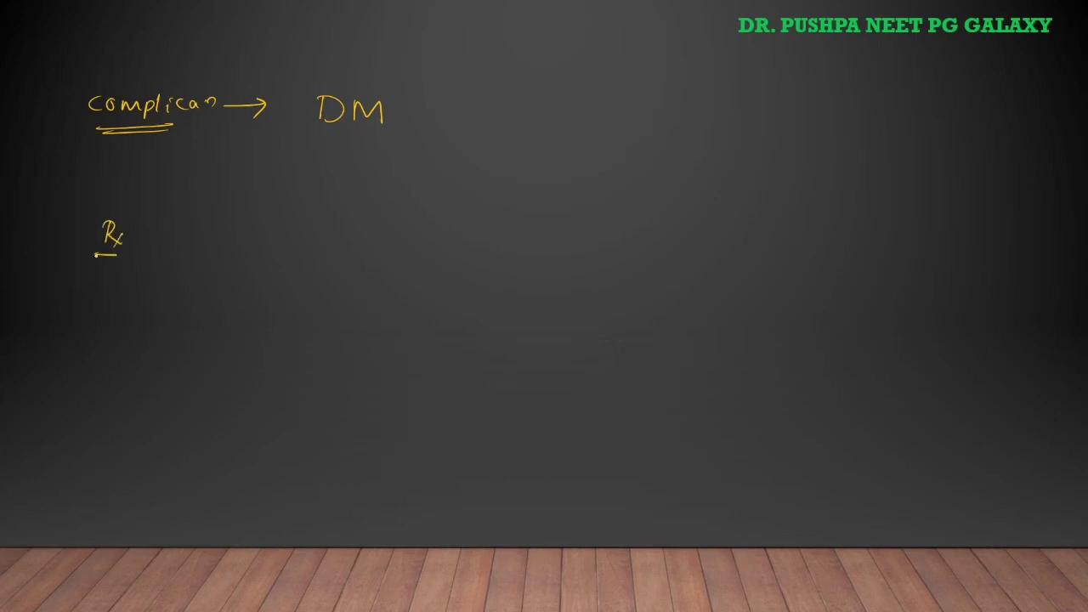
- Draw an arrow after Rx to 'underlying cause' and write PCOD beside it
left_click_drag(145, 238, 204, 238)
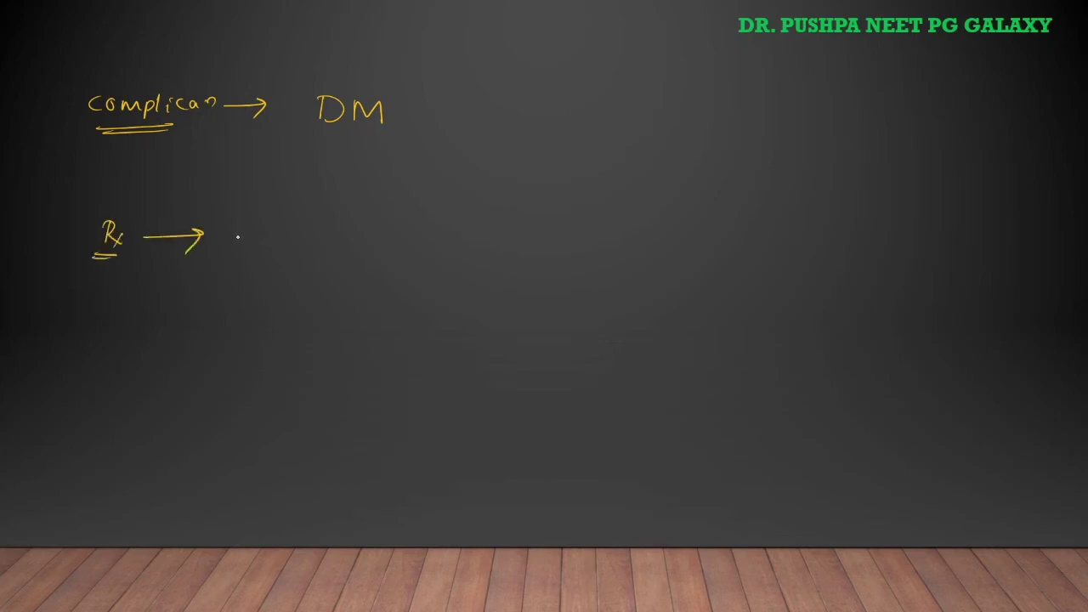
type("unde")
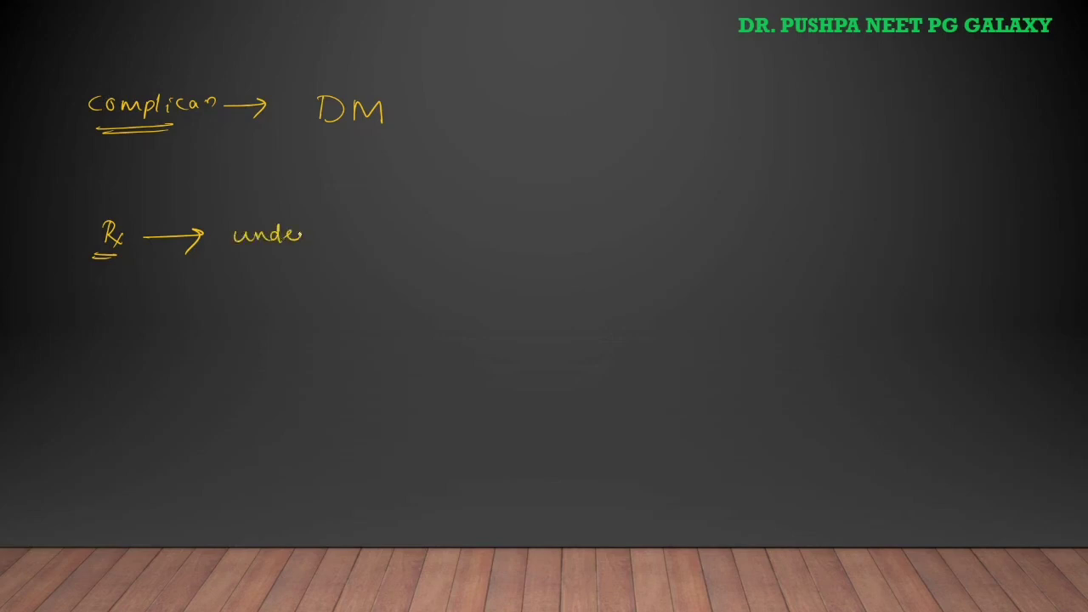
type("underlying")
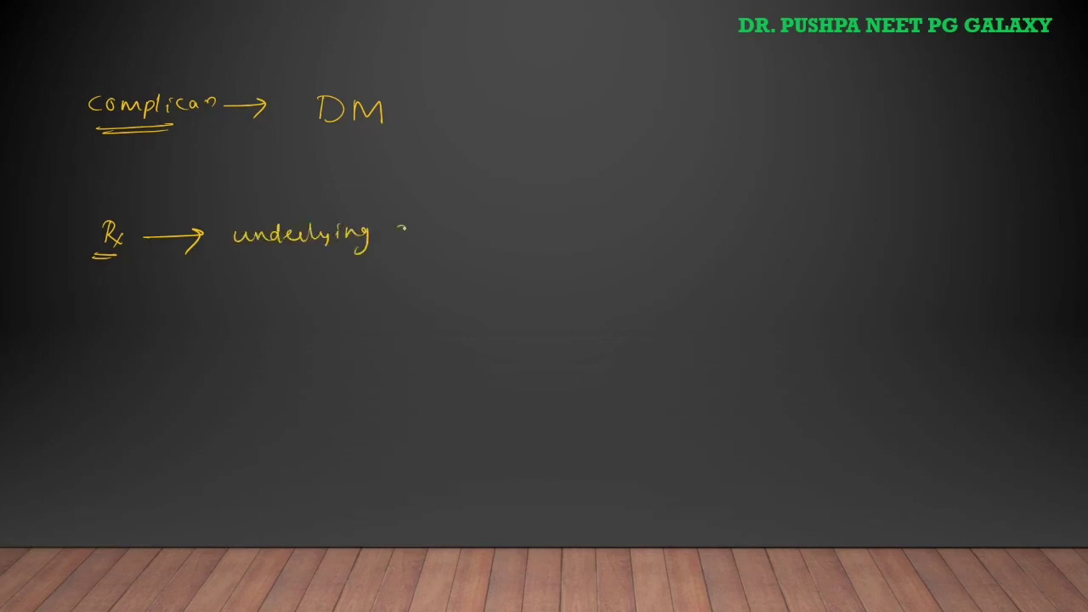
type("cause")
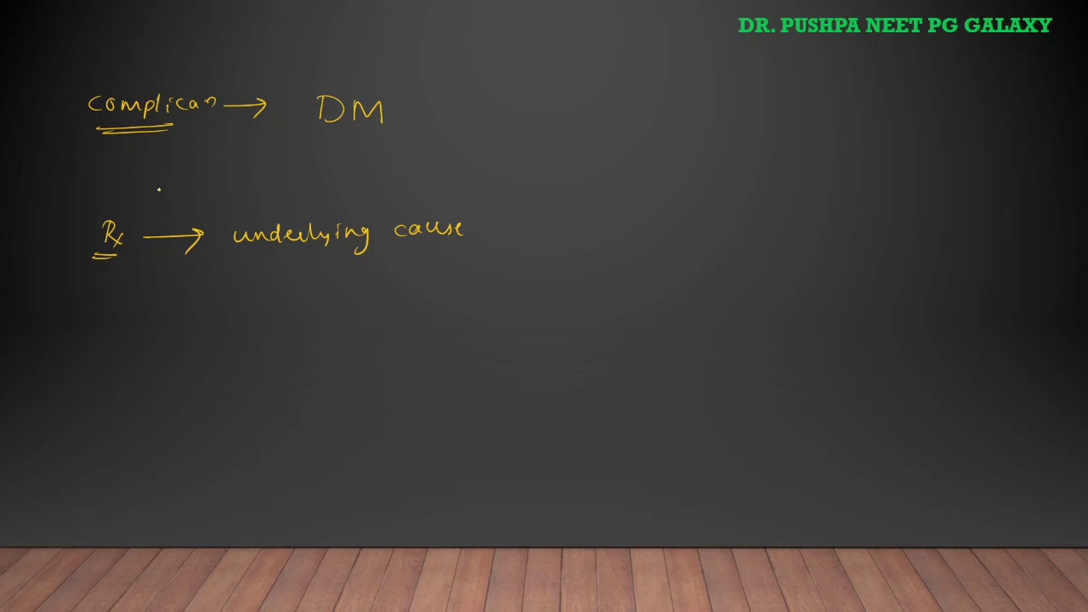
left_click_drag(629, 217, 620, 259)
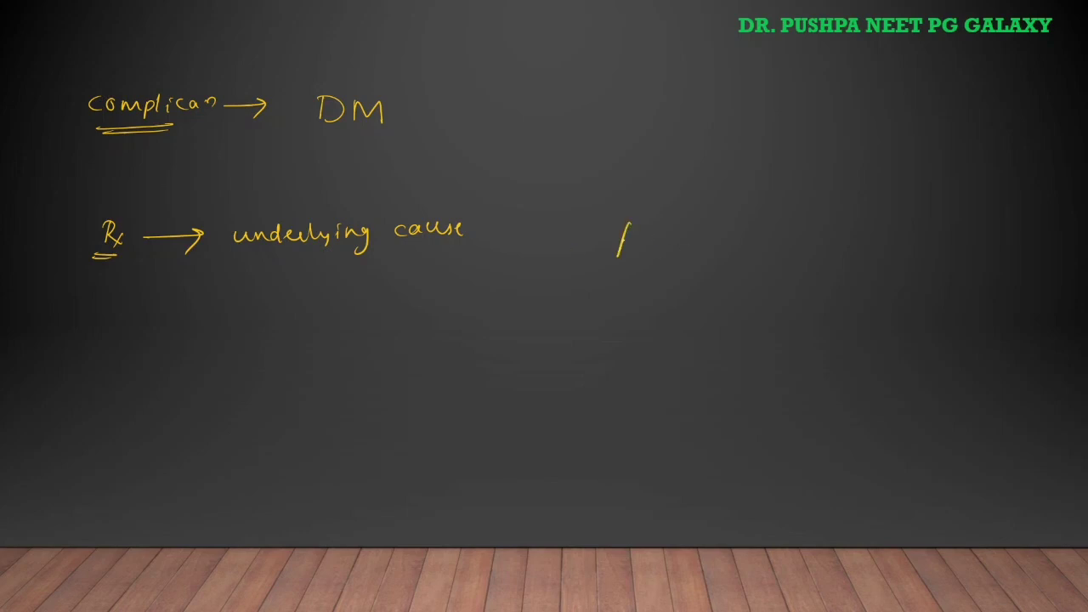
type("PCOD")
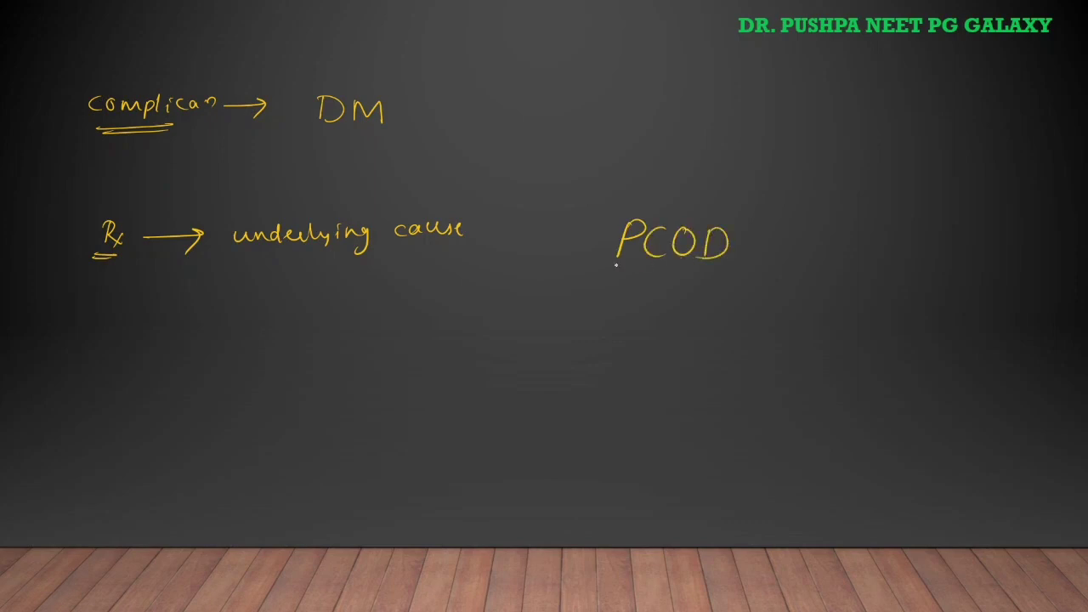